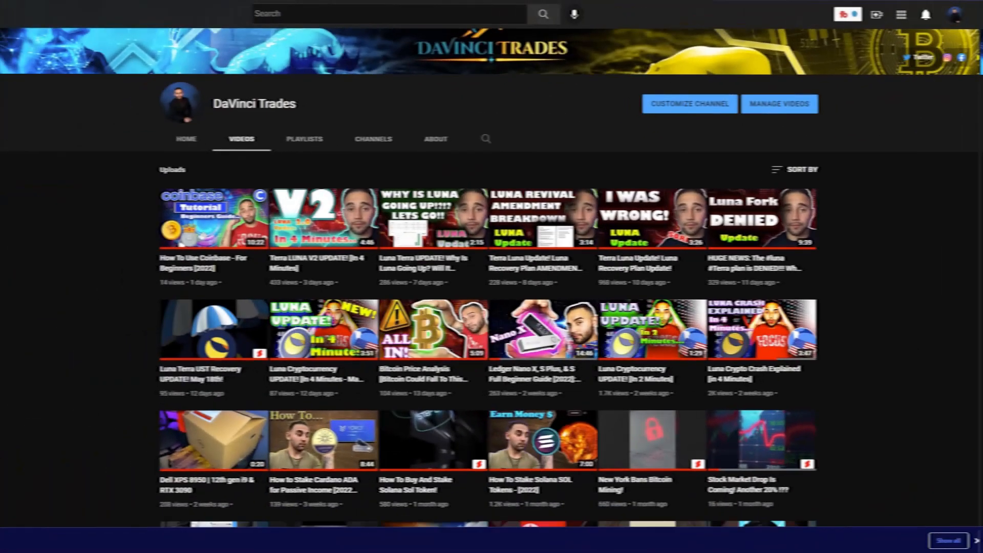
Step: Launch BlockFi from the Finance folder and begin signing up for a new account
scroll(down, 3)
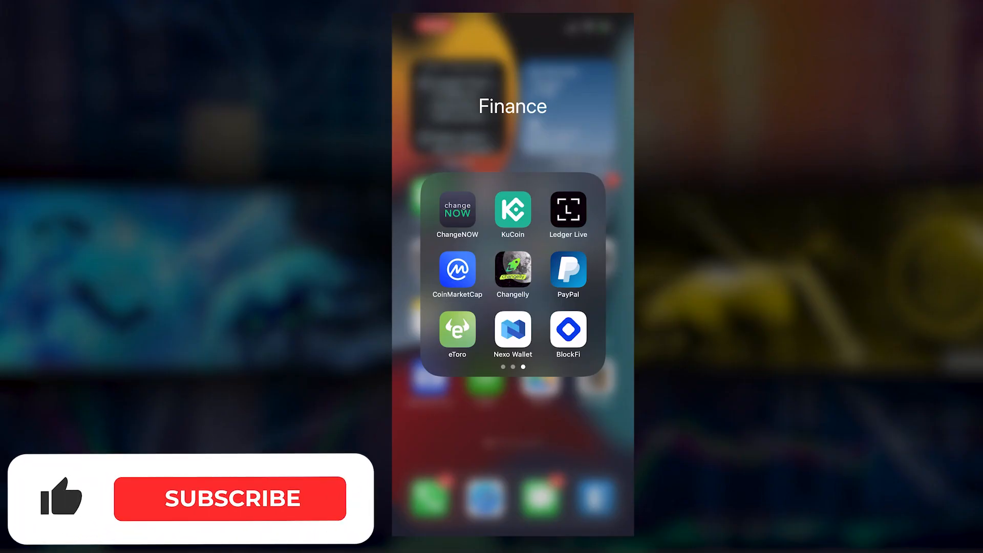
click(230, 499)
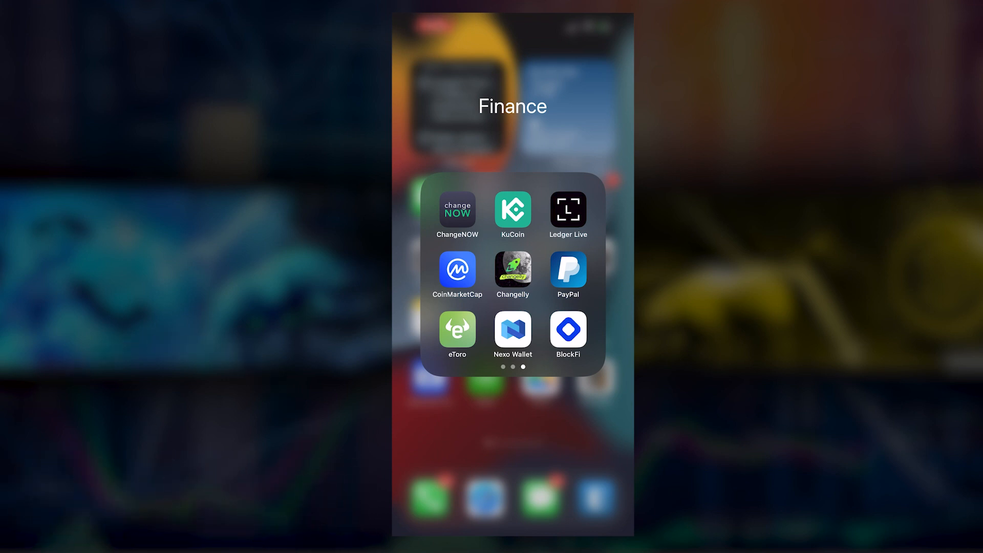
click(567, 331)
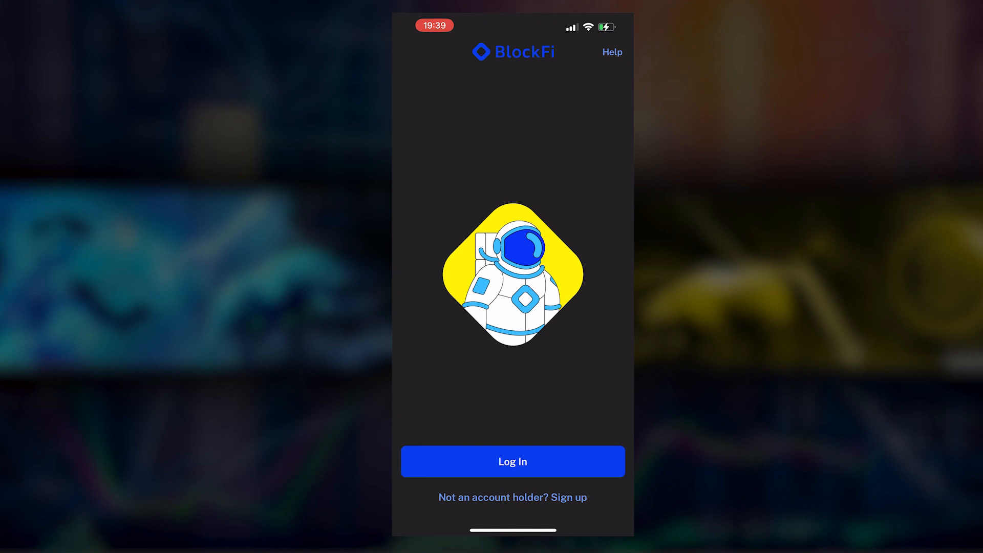
click(512, 498)
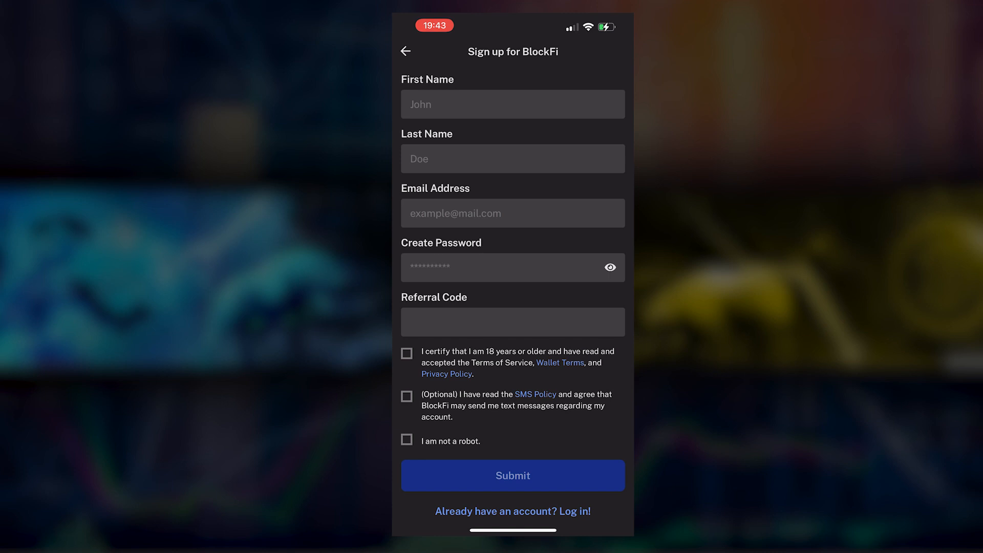
Step: Submit the sign-up form and confirm the verification email has already been verified
click(512, 475)
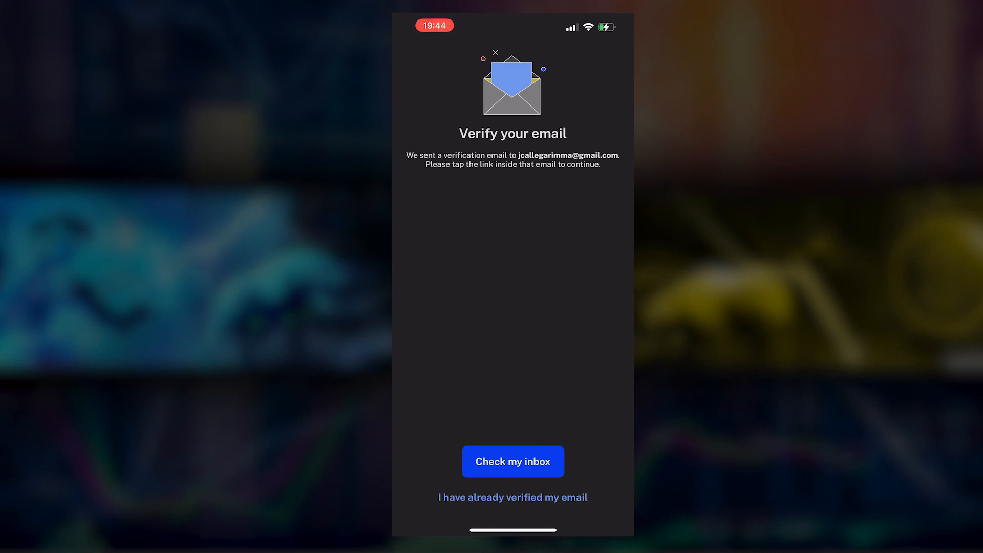
click(512, 498)
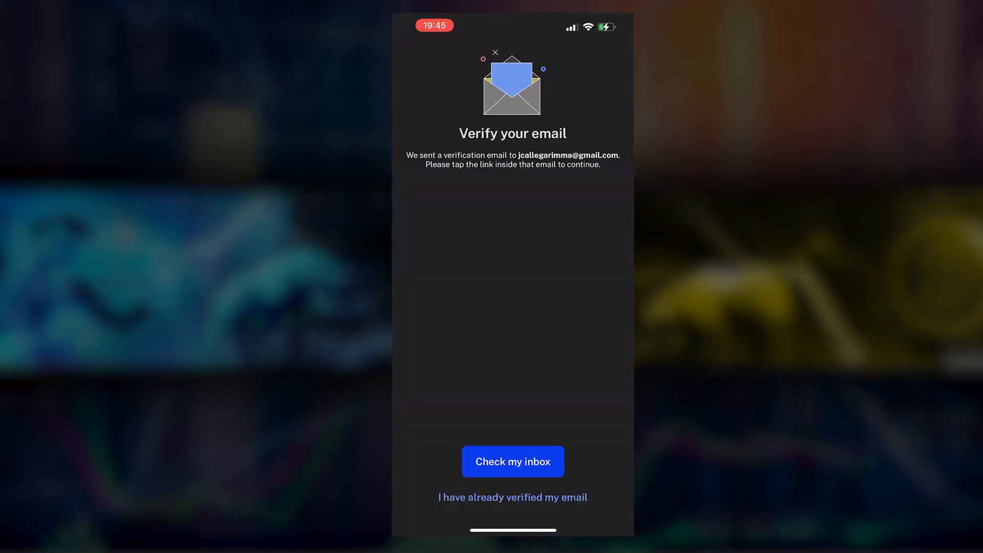
click(512, 498)
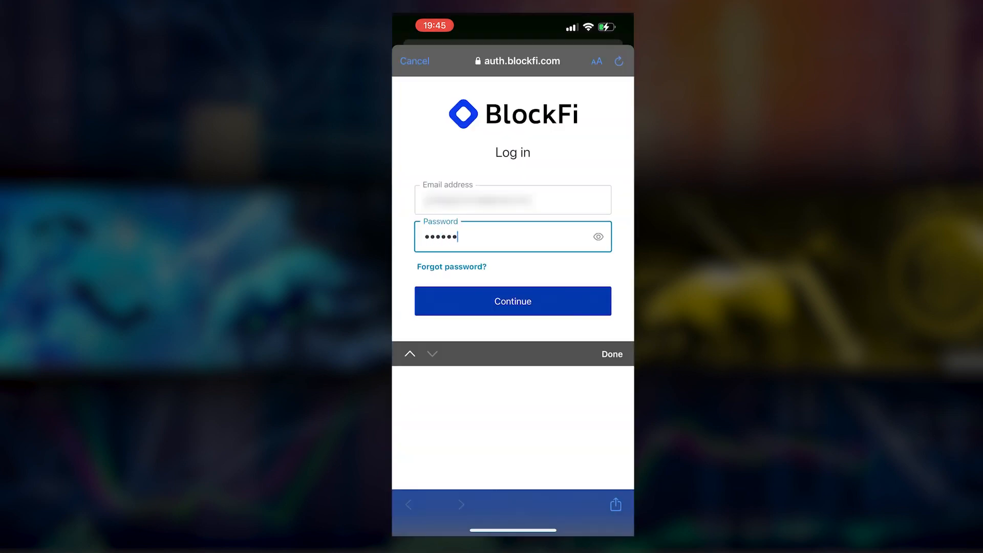
Step: Log in to the new account, start the profile and continue past the ZIP code location details
click(512, 301)
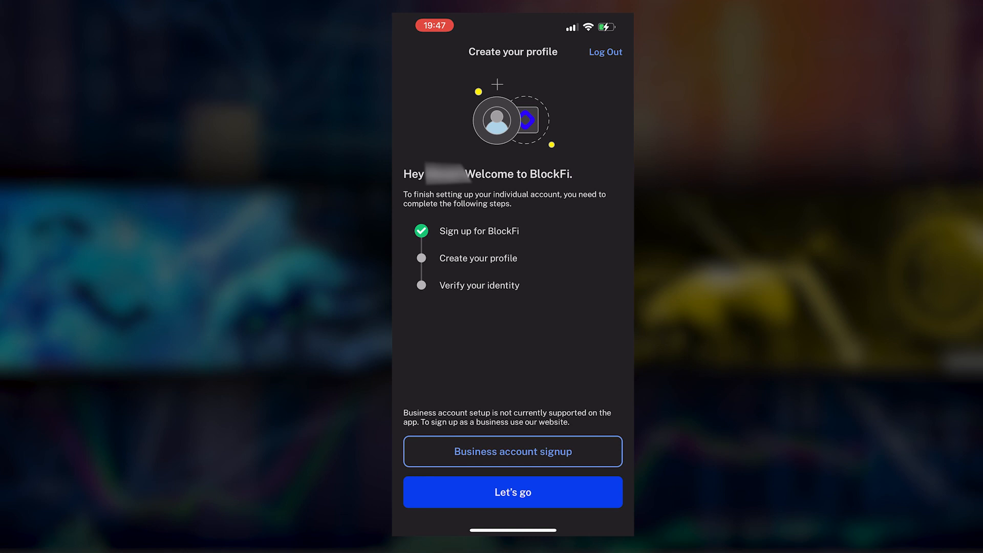
click(513, 492)
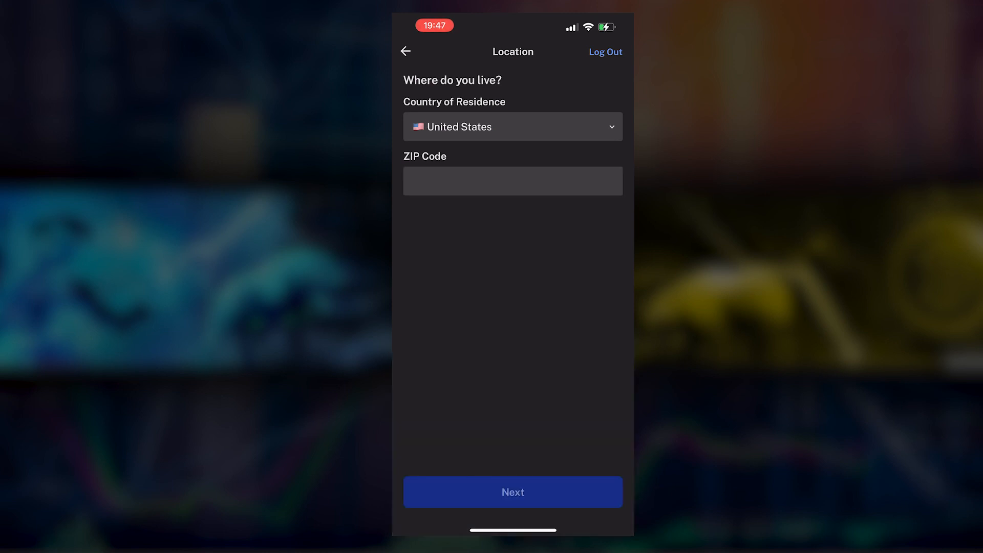
click(512, 180)
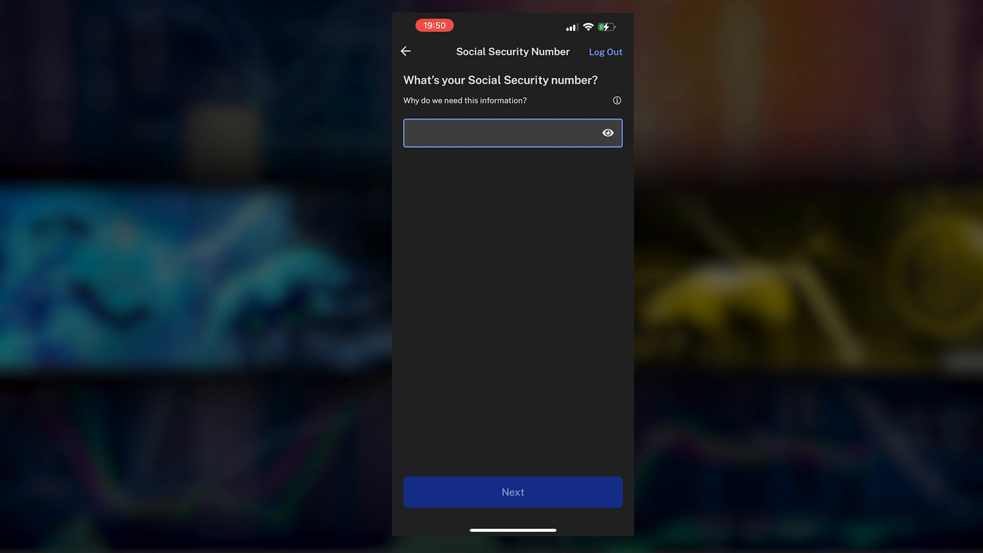
Step: Enter the Social Security number and submit the financial information answers
click(512, 492)
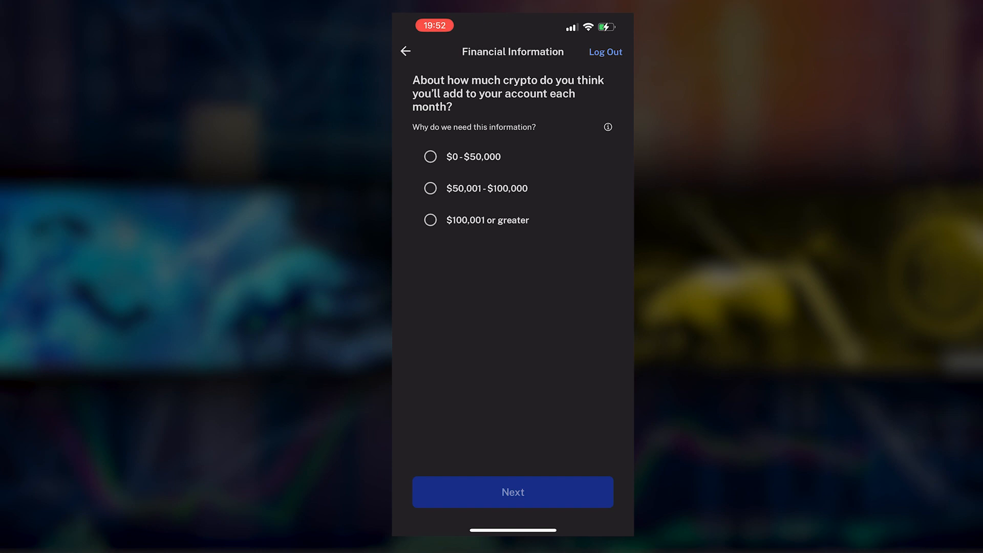
click(512, 491)
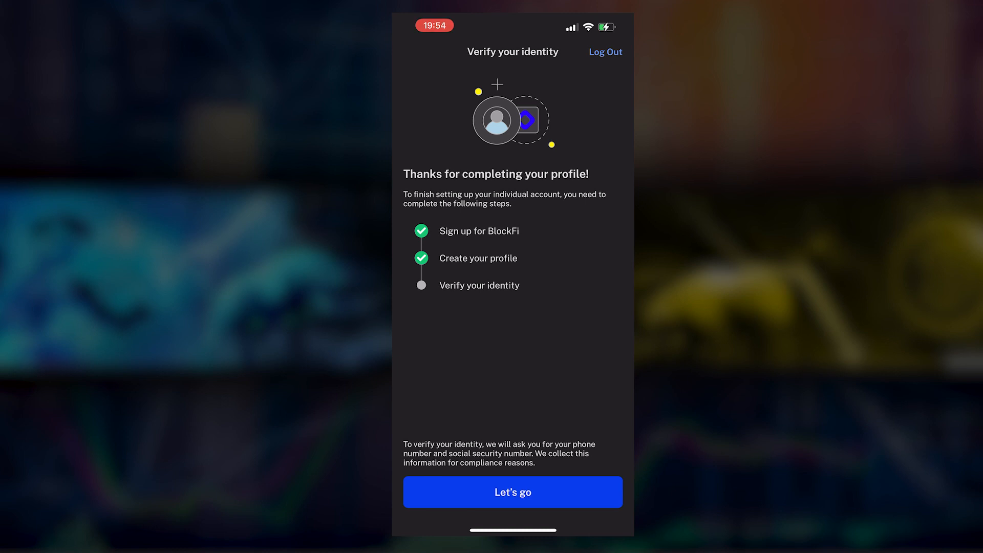
Step: Start identity verification and submit name, birth date, SSN and address details
click(512, 492)
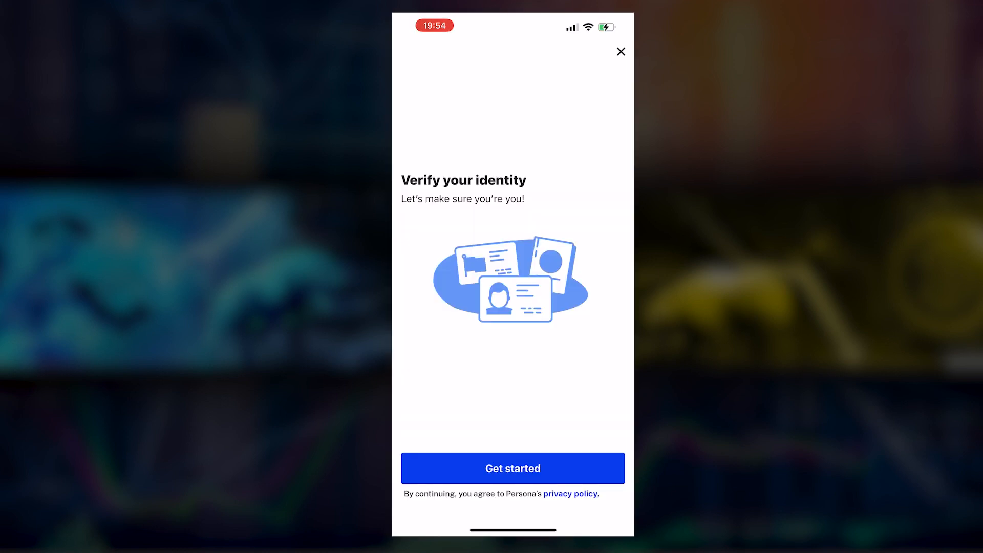
click(512, 468)
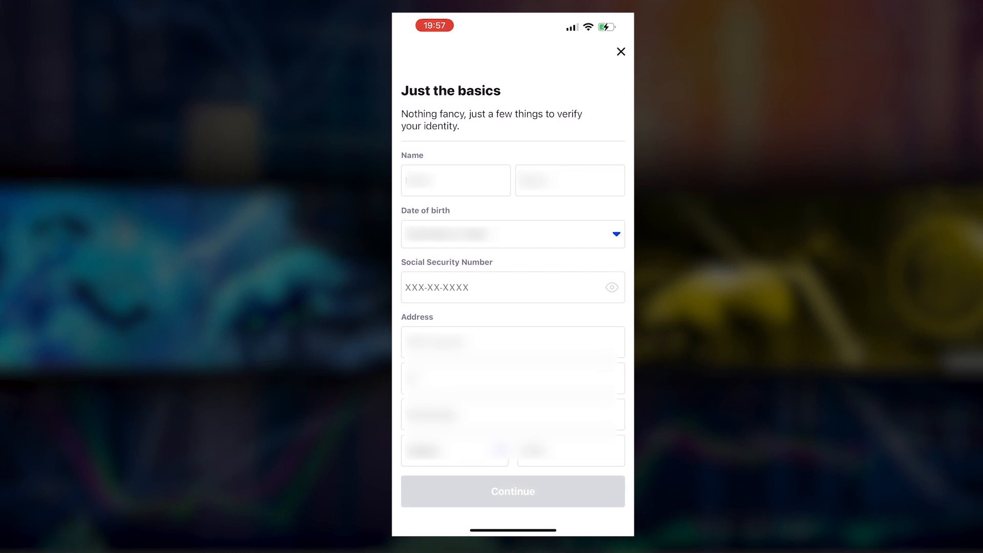
click(512, 287)
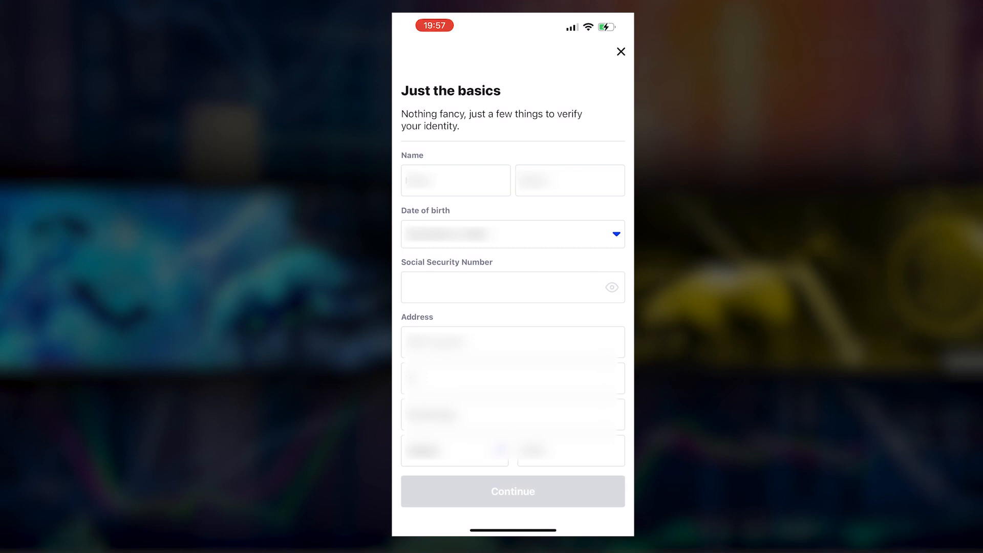
click(512, 491)
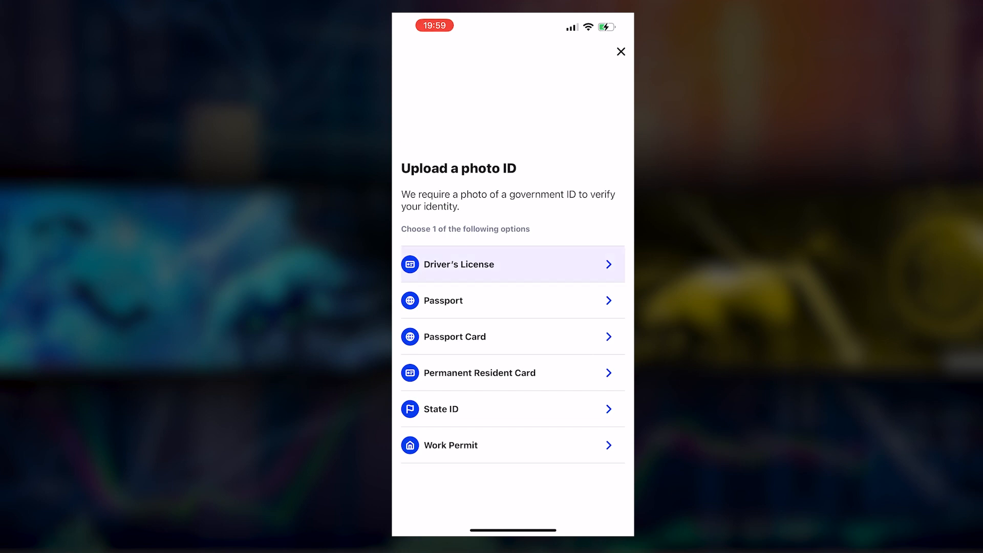
Step: Choose Driver's License, allow camera access, capture both sides and start the selfie
click(512, 264)
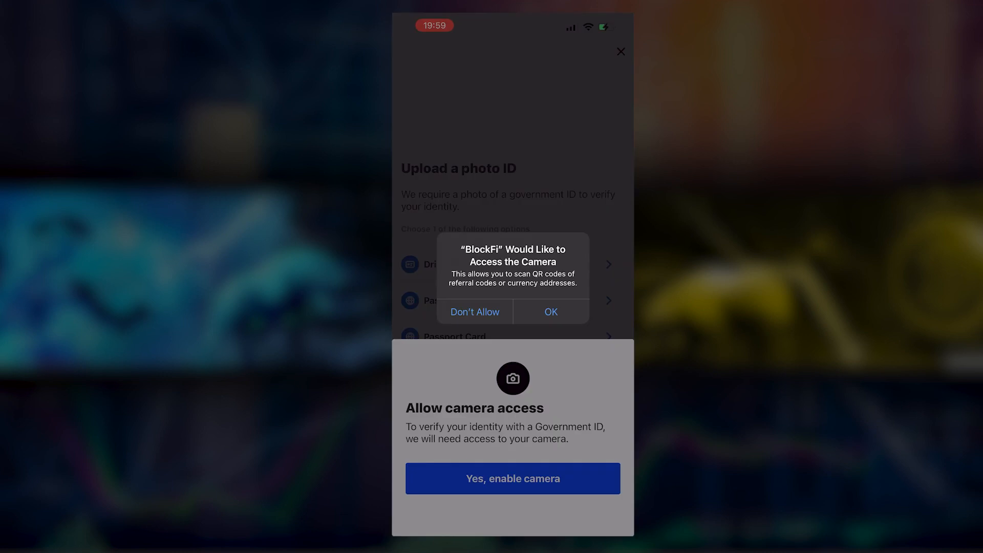
click(550, 311)
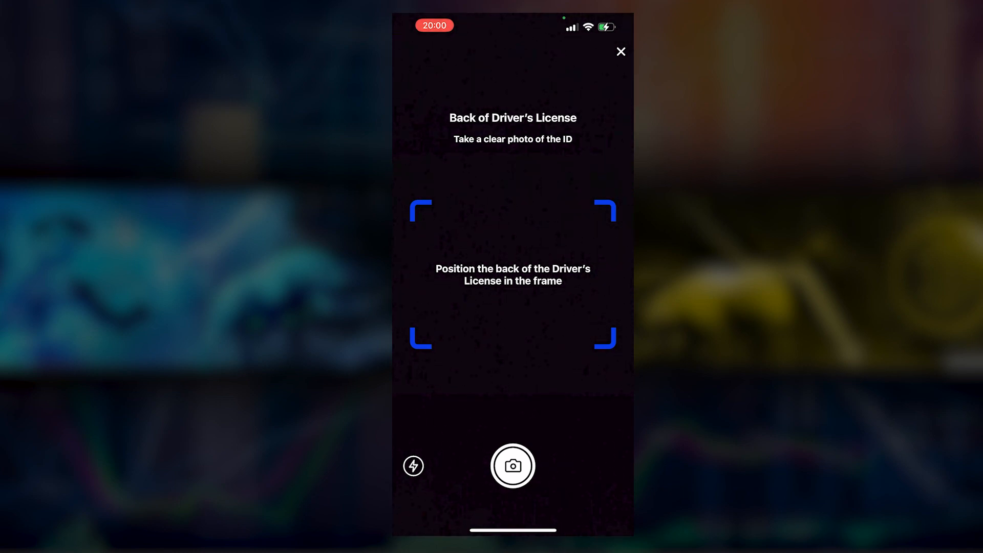
click(512, 465)
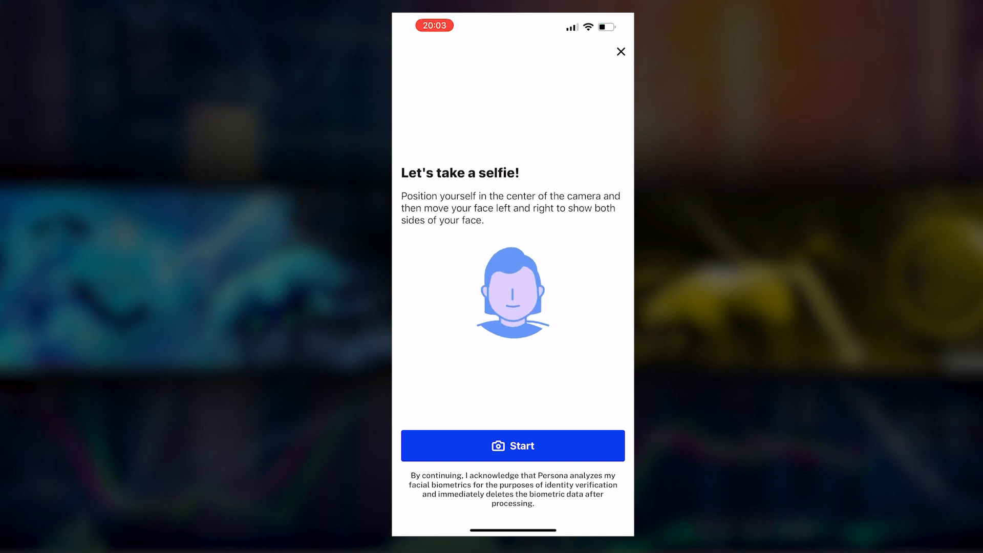
click(513, 446)
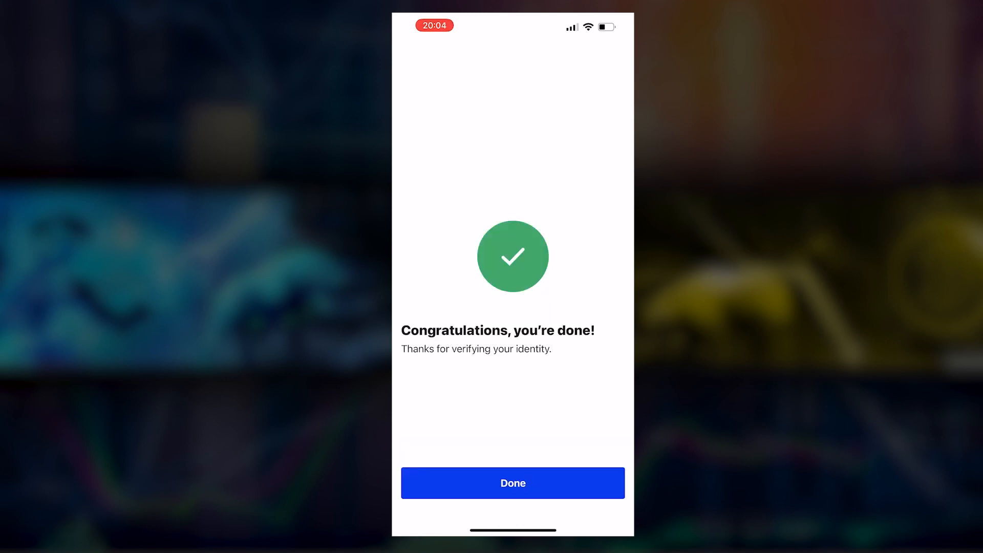
Step: Close the confirmation, log back in and apply for the Bitcoin rewards card from the dashboard
click(513, 483)
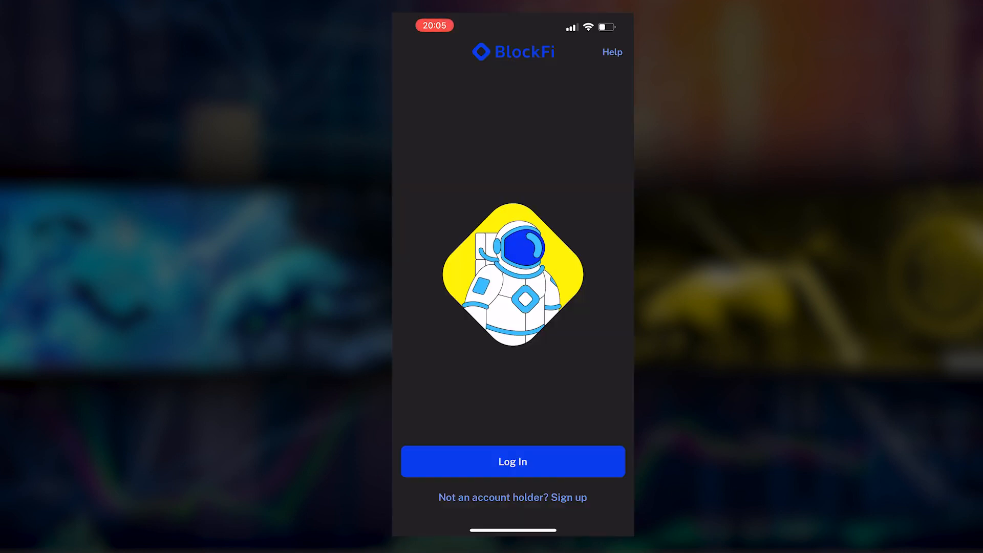
click(512, 462)
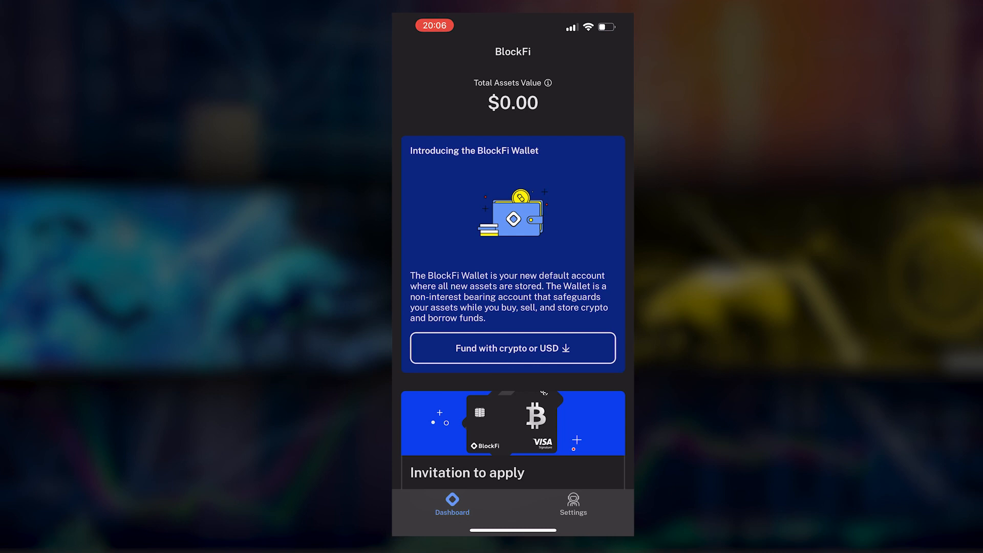
scroll(down, 3)
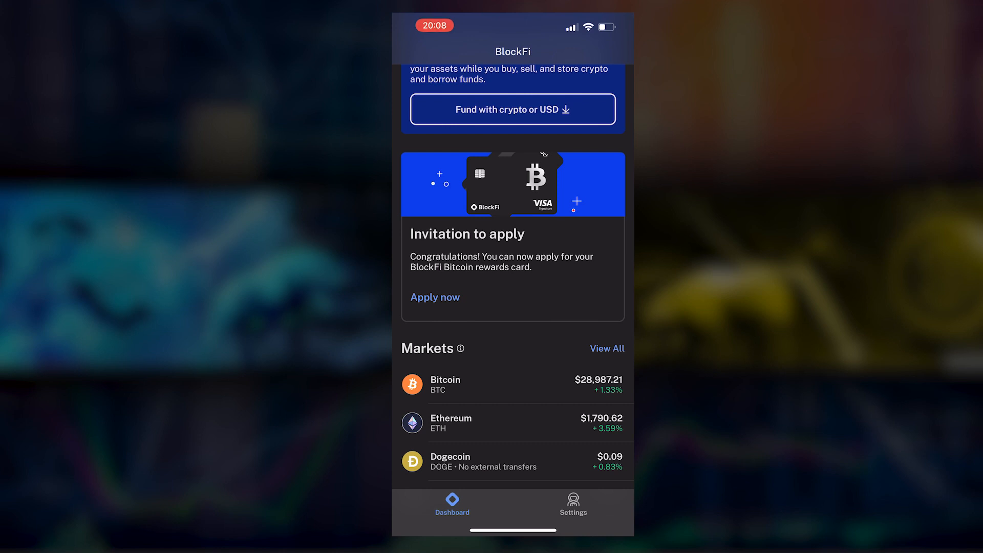
click(434, 297)
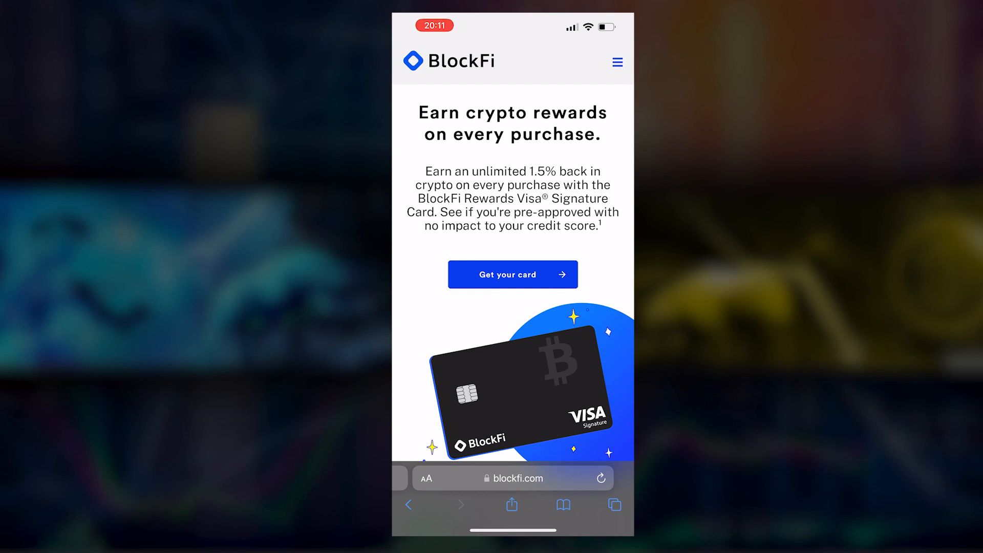
Step: Scroll through the blockfi.com rewards card page to review the offer
scroll(down, 3)
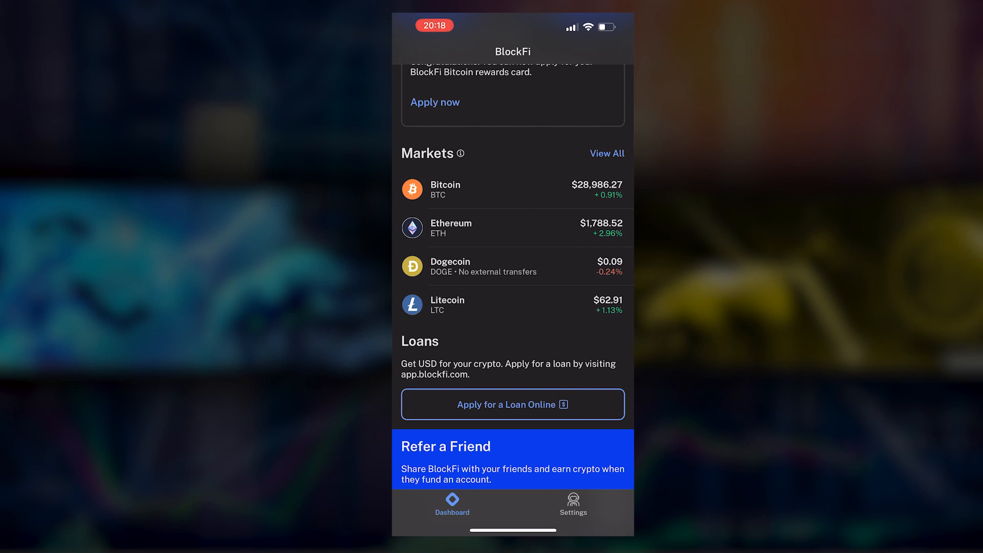
Step: View all supported coins in Markets with prices and daily changes, then close the list
click(605, 153)
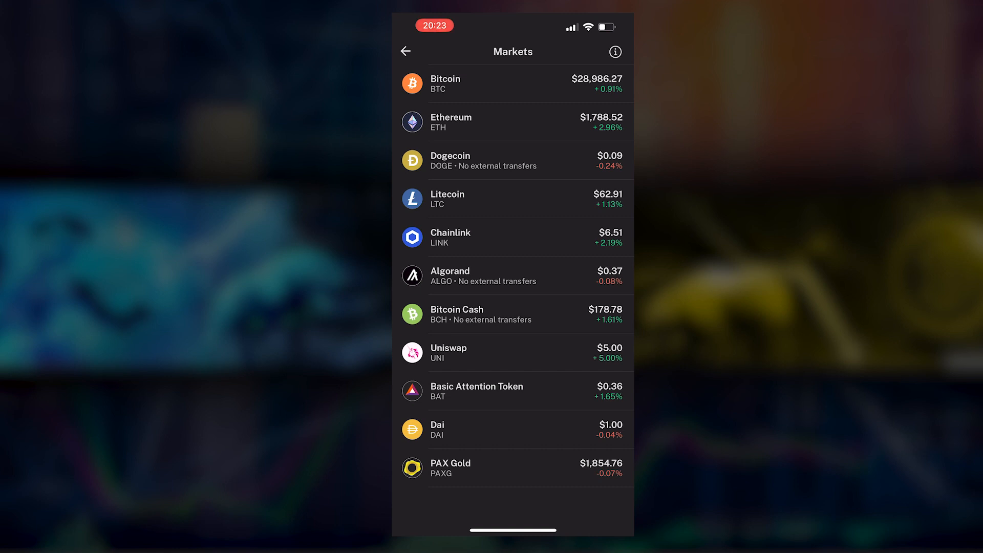
click(406, 52)
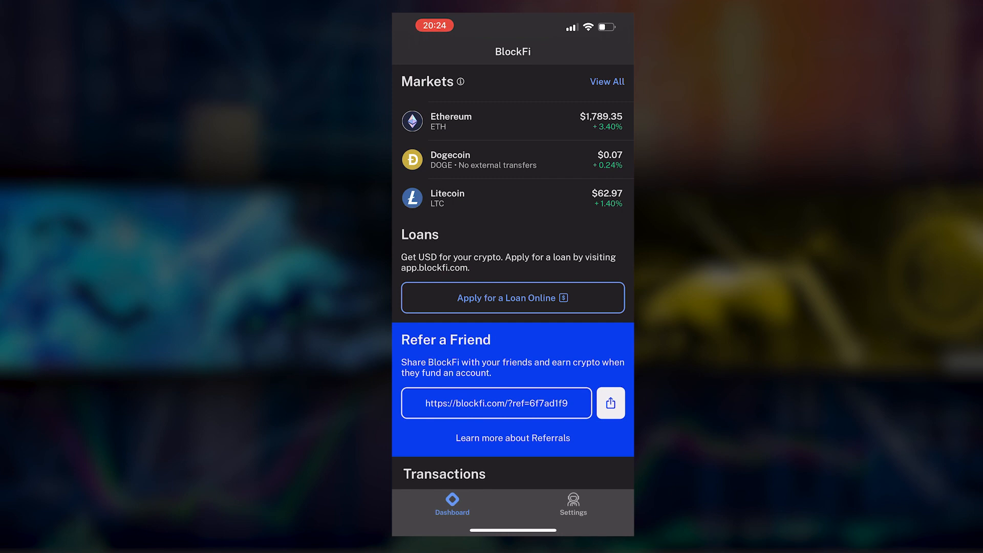
Step: Scroll the dashboard back to the top showing $0.00 total assets and the Wallet intro
scroll(up, 3)
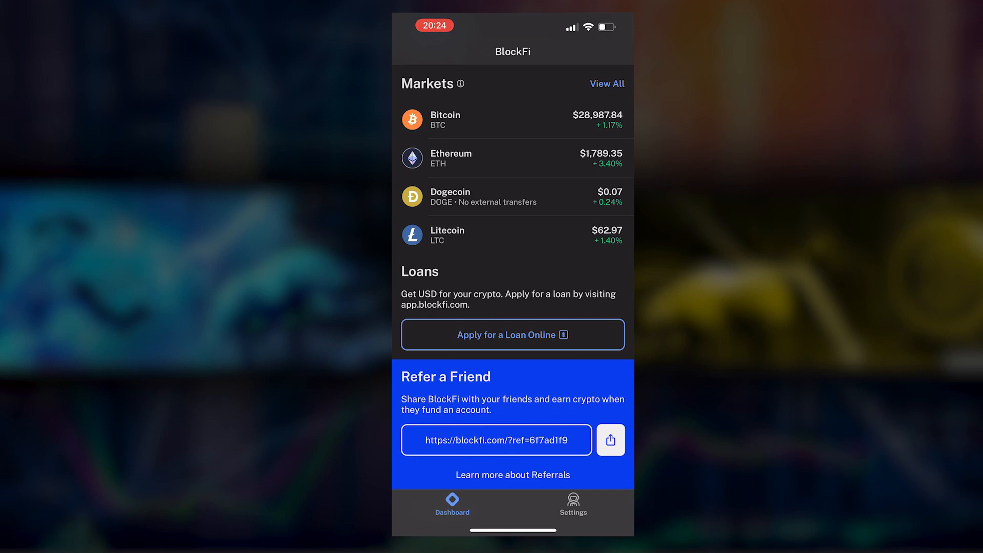
click(513, 334)
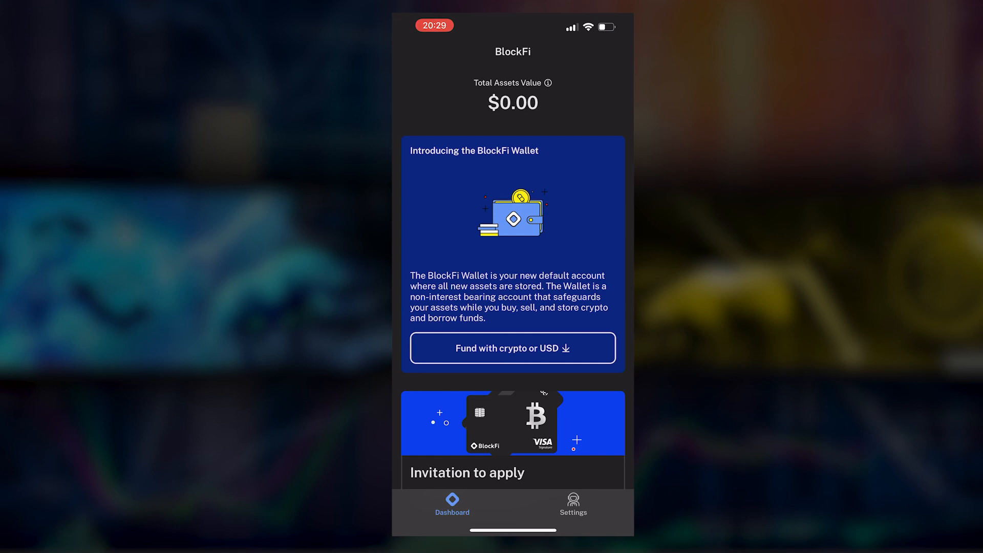
Step: View the Bitcoin deposit address via Crypto Transfer, then return to the funding method choices
click(513, 349)
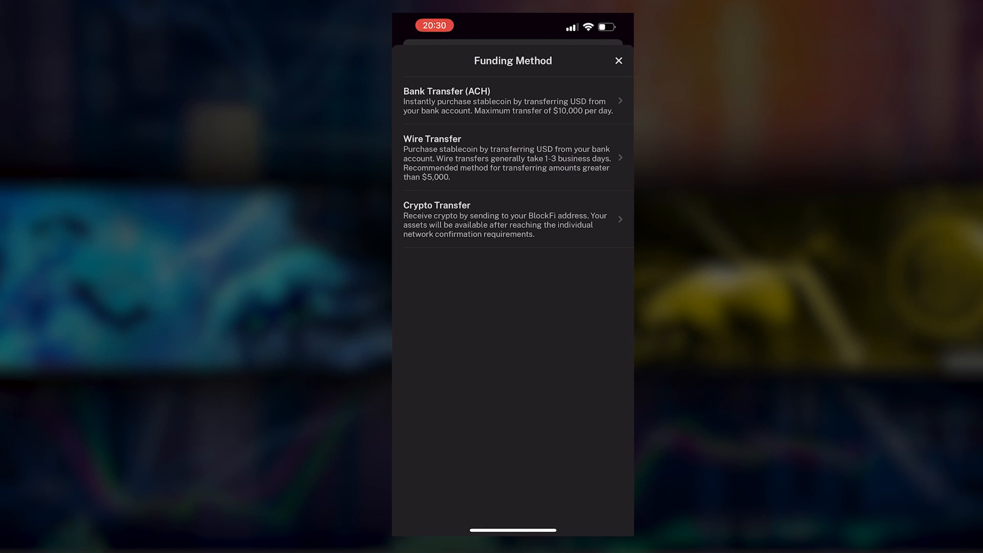
click(512, 219)
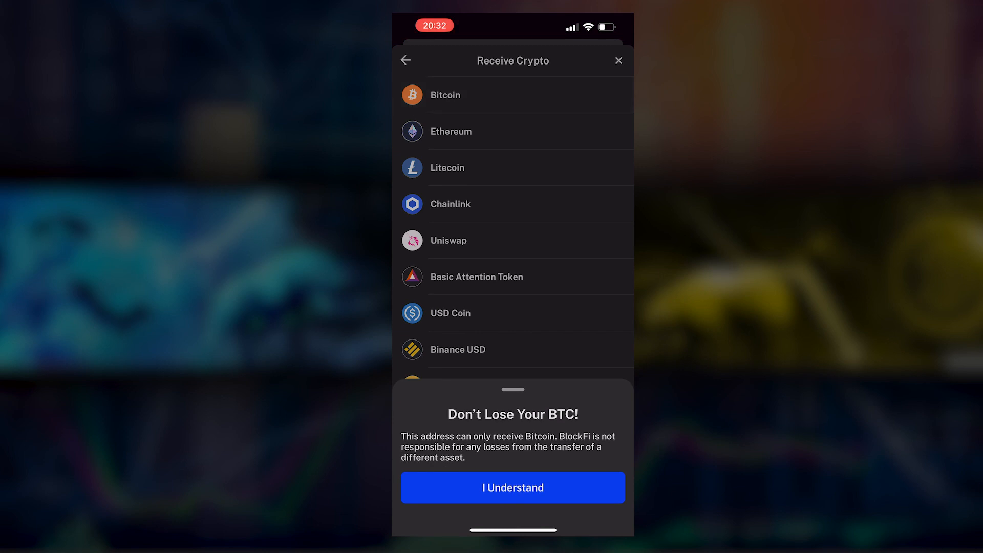
click(512, 487)
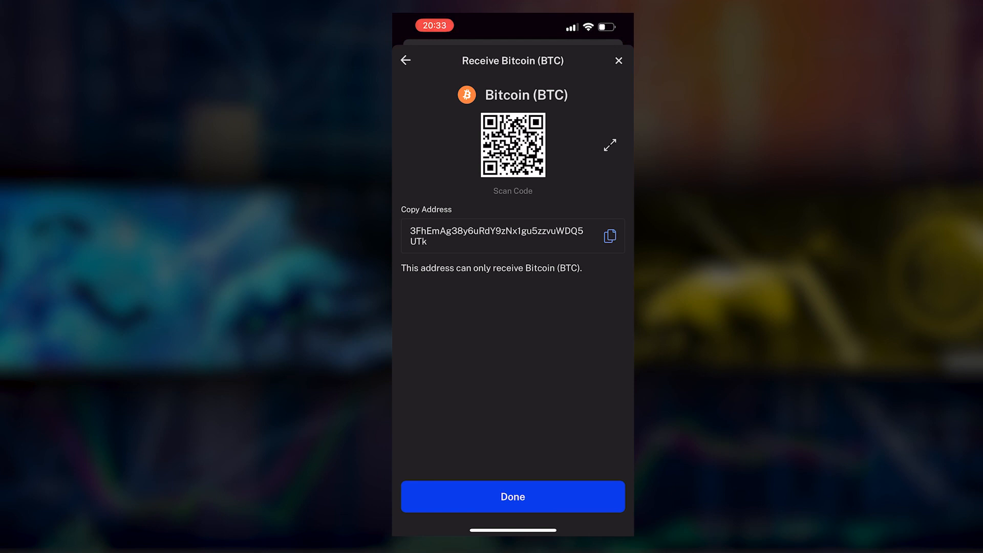
click(609, 236)
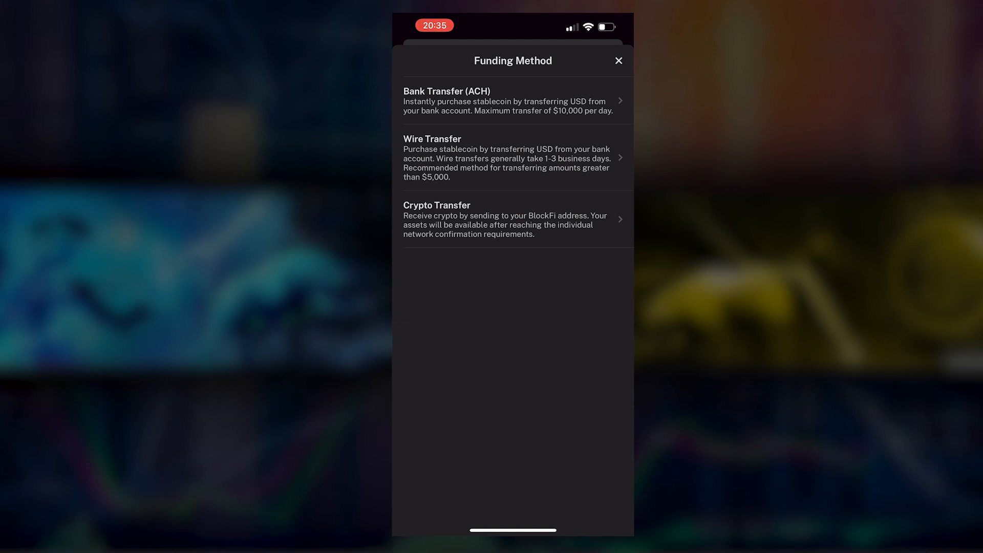
Step: Choose Bank Transfer (ACH) and start adding a bank account through Plaid
click(509, 100)
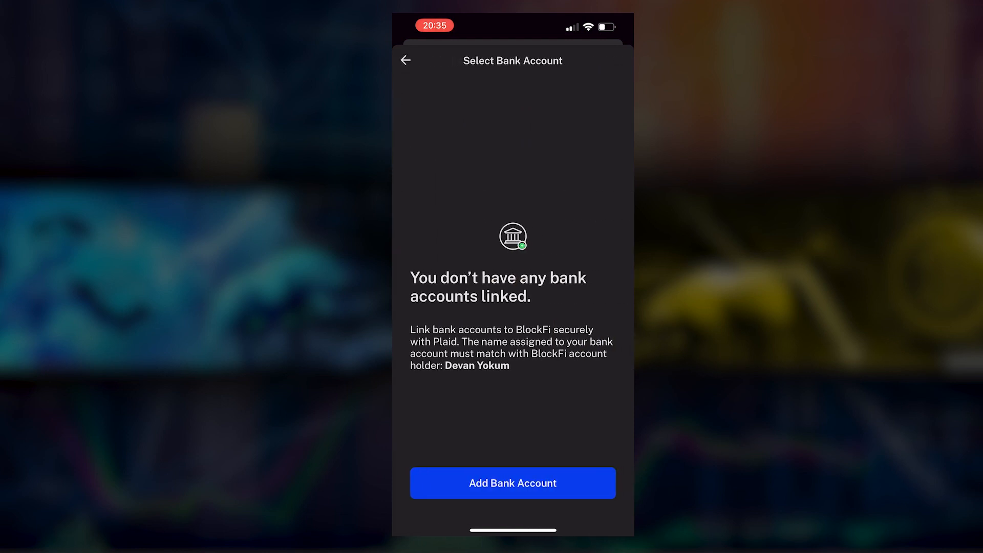
click(512, 483)
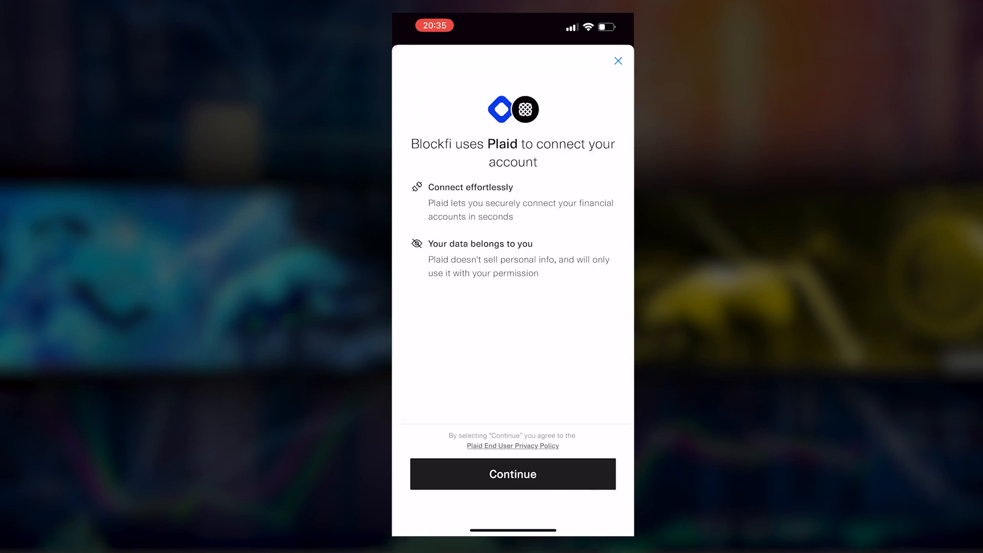
click(512, 474)
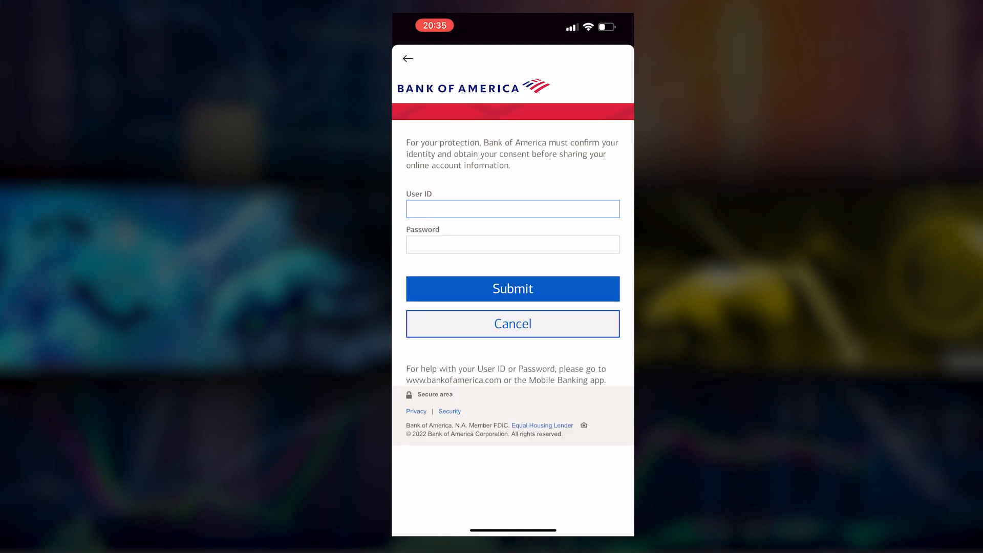
Step: Sign in to Bank of America, share the data and finish linking the account to BlockFi
click(512, 289)
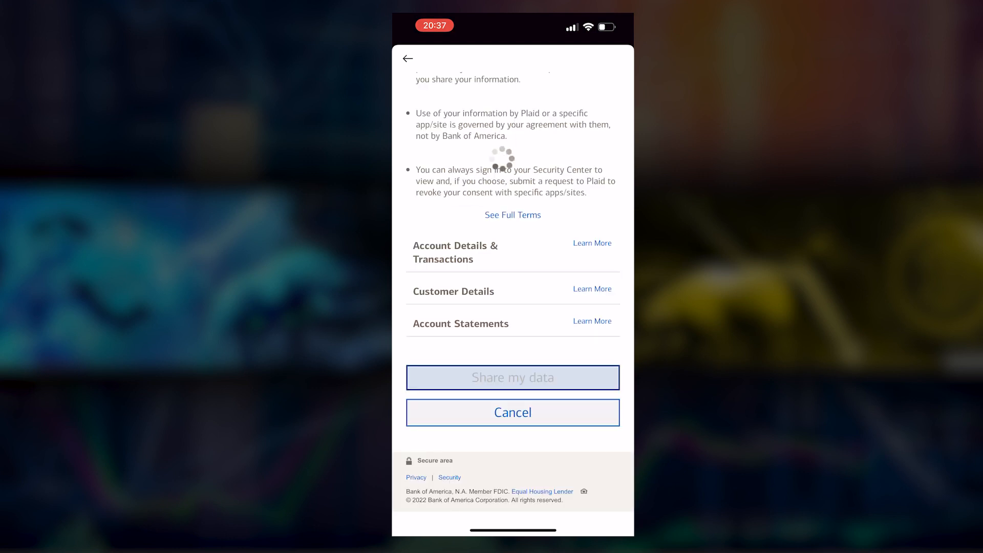
click(512, 378)
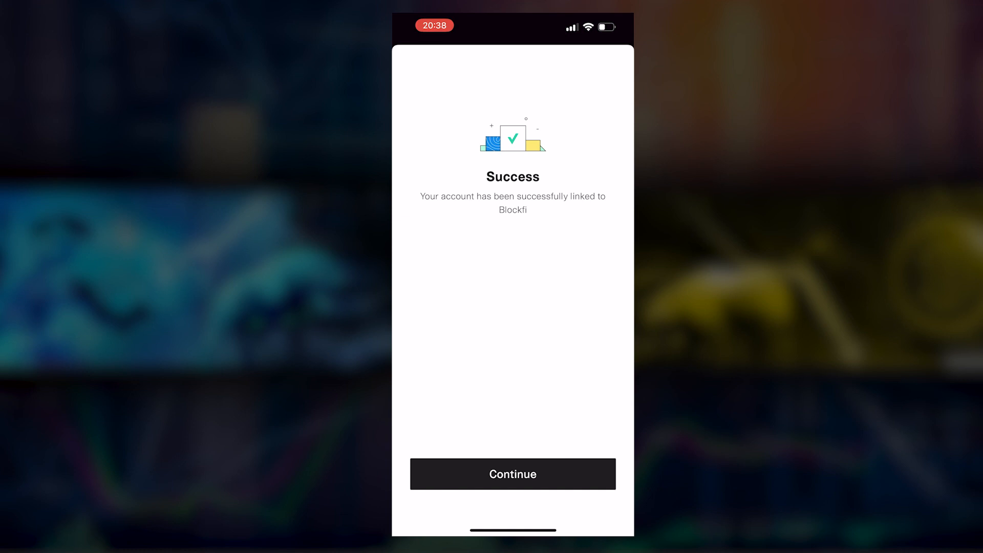
click(512, 473)
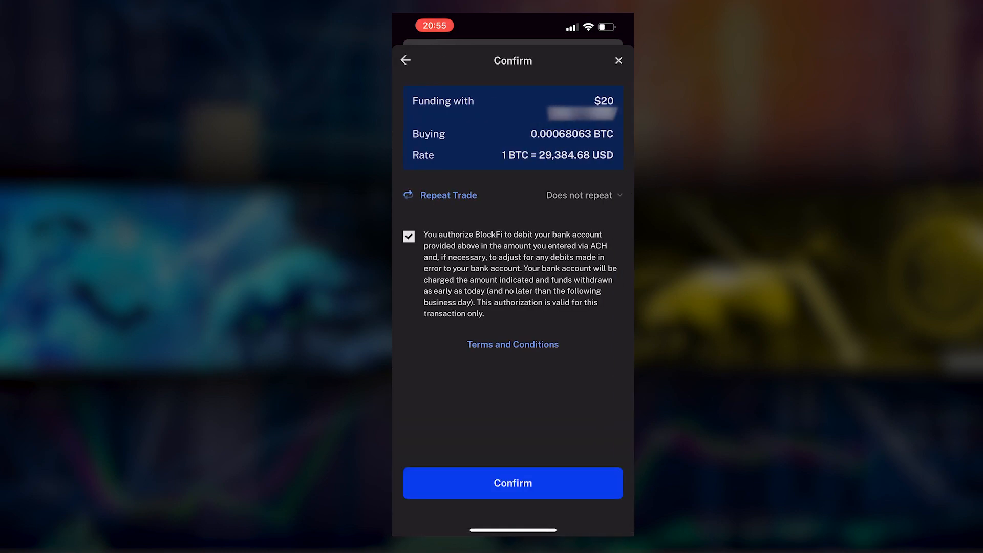
Step: Confirm the $20 Bitcoin purchase (0.00068063 BTC) and return to the dashboard showing $19.74
click(512, 482)
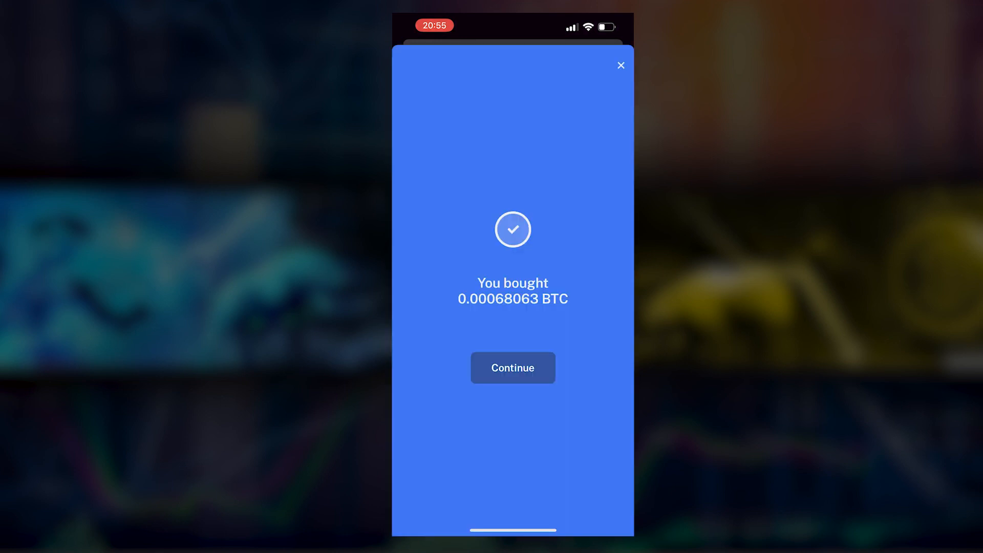
click(512, 368)
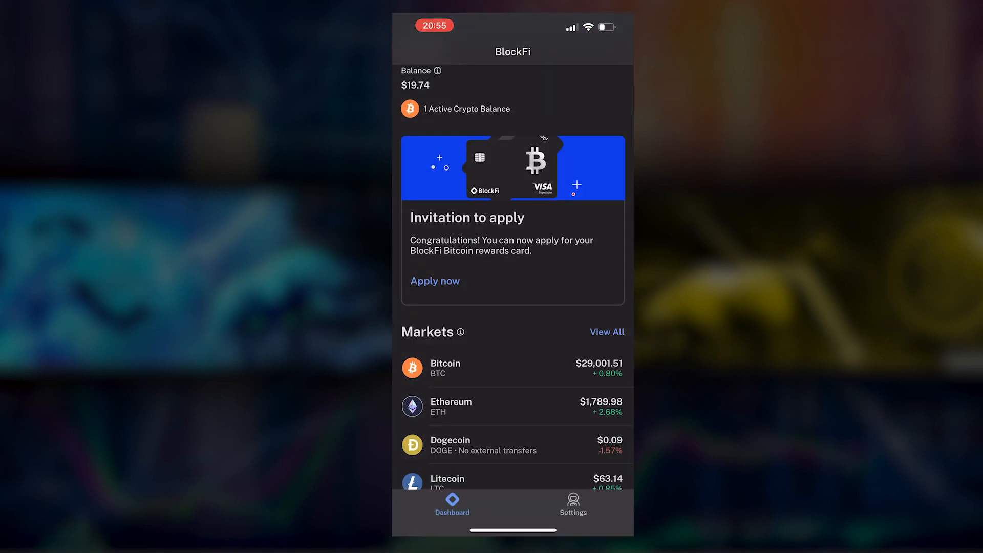
Step: Open the 0.00068063 BTC ($19.73) wallet balance and start a Buy/Sell trade from it
scroll(down, 3)
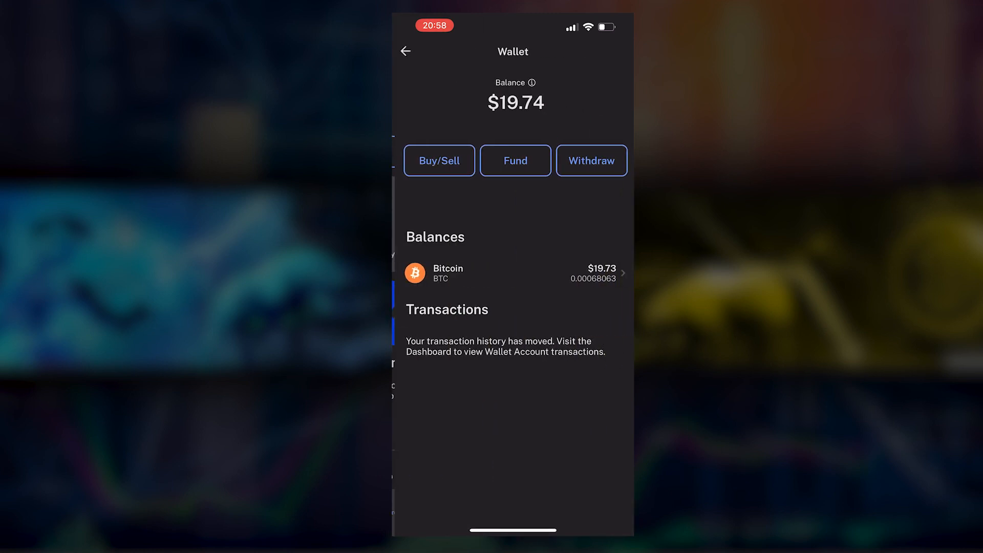
click(513, 272)
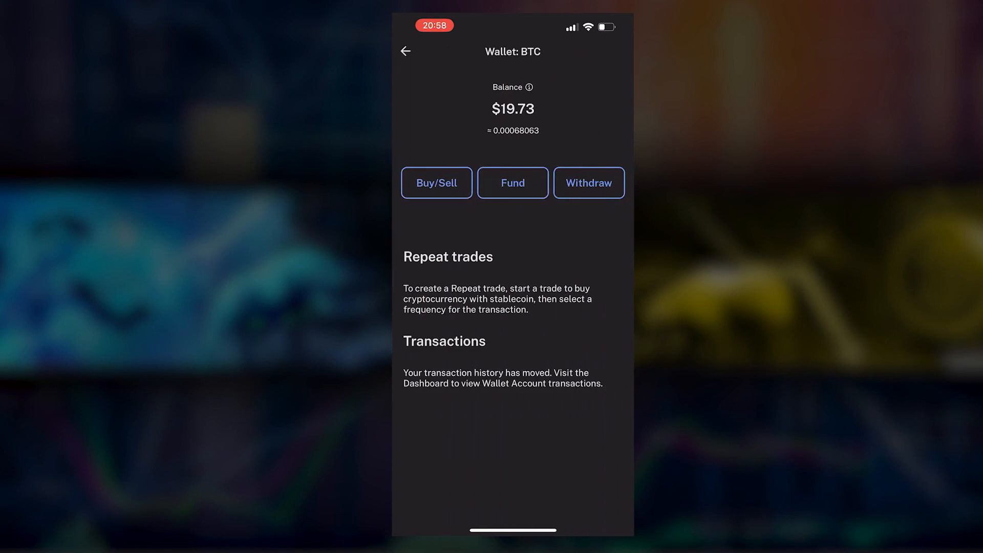
click(436, 182)
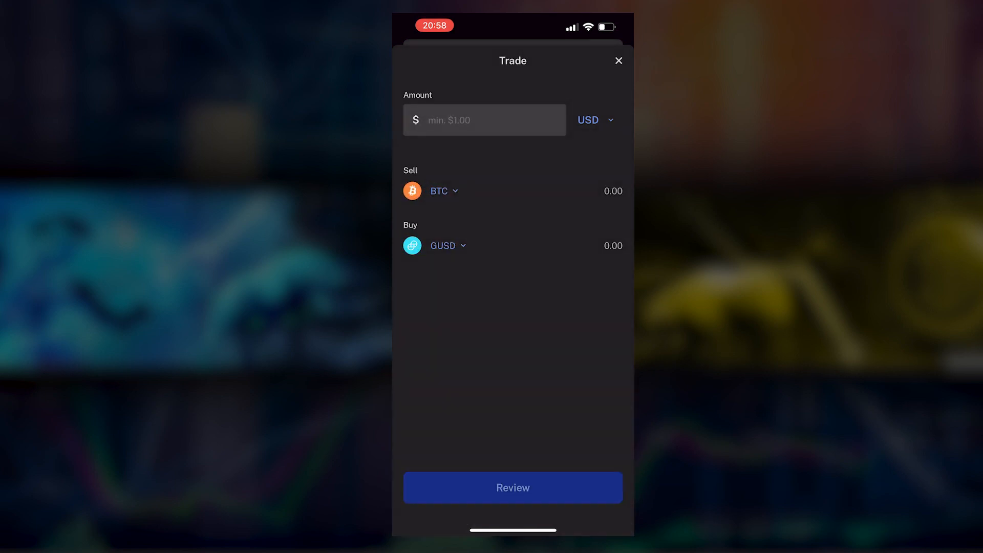
Step: Trade $15 of Bitcoin for 0.00838536 ETH, leaving a $4.52 Bitcoin balance
click(448, 245)
text(15)
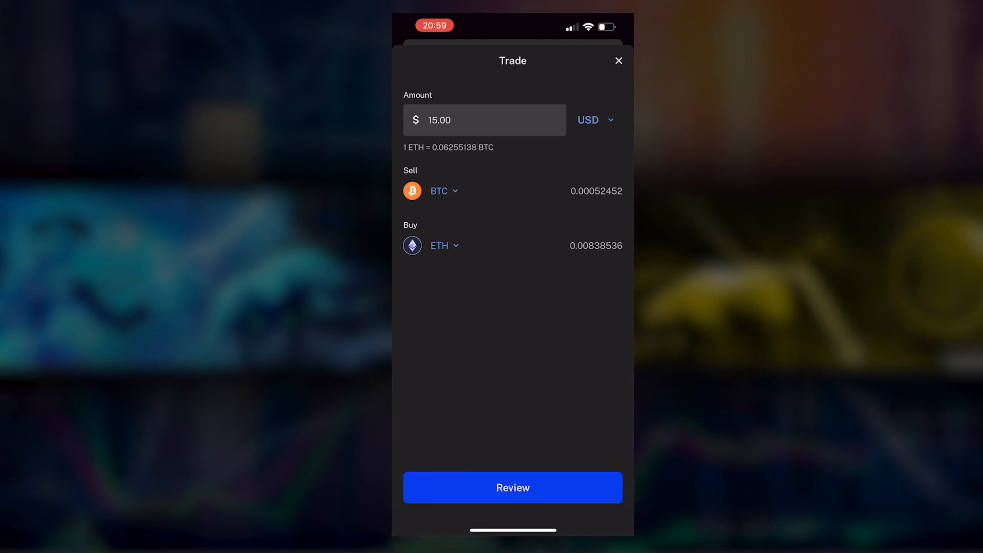
click(512, 487)
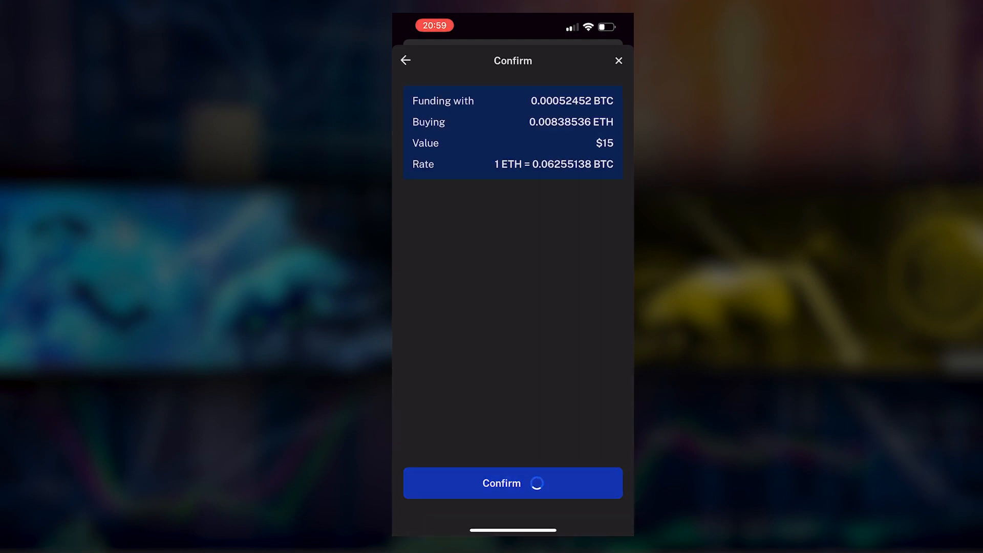
click(513, 483)
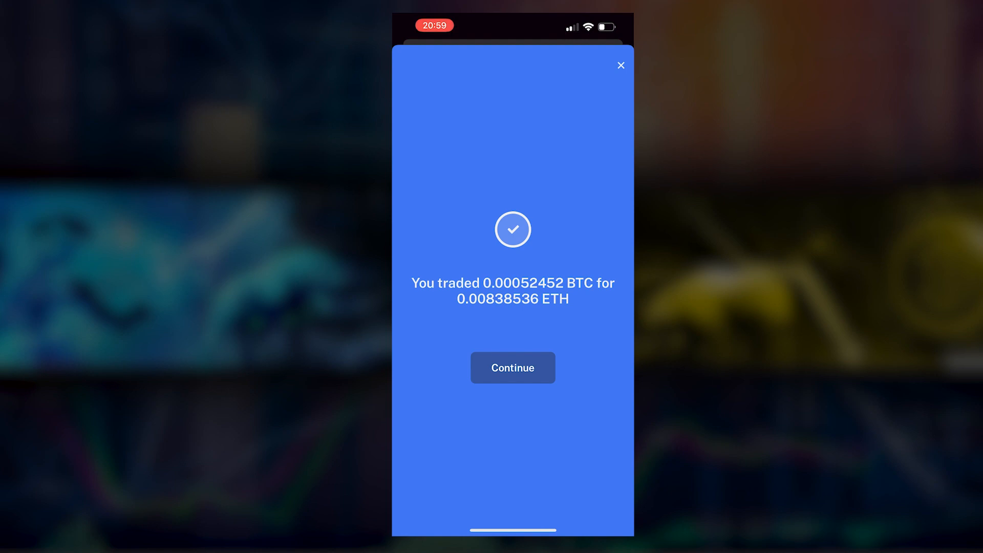
click(512, 368)
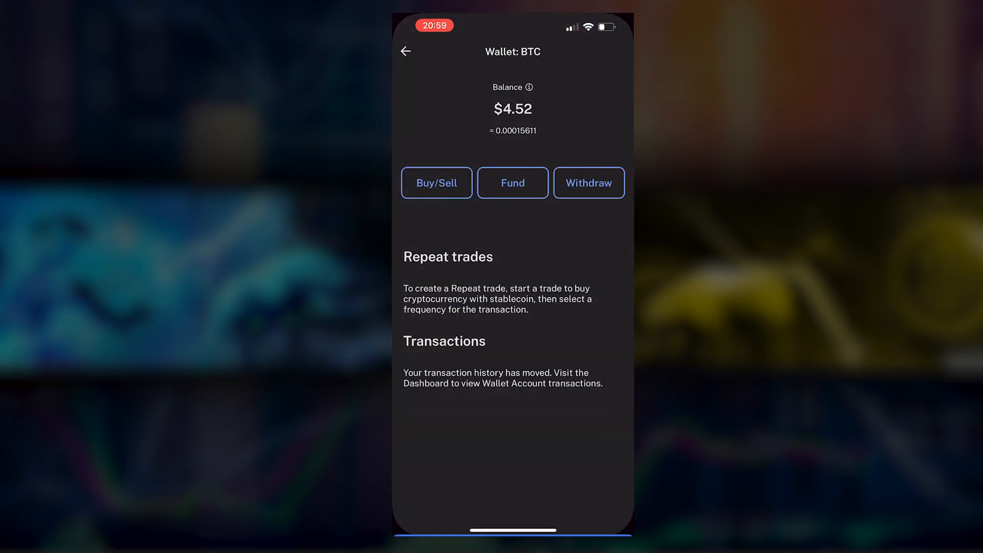
click(405, 51)
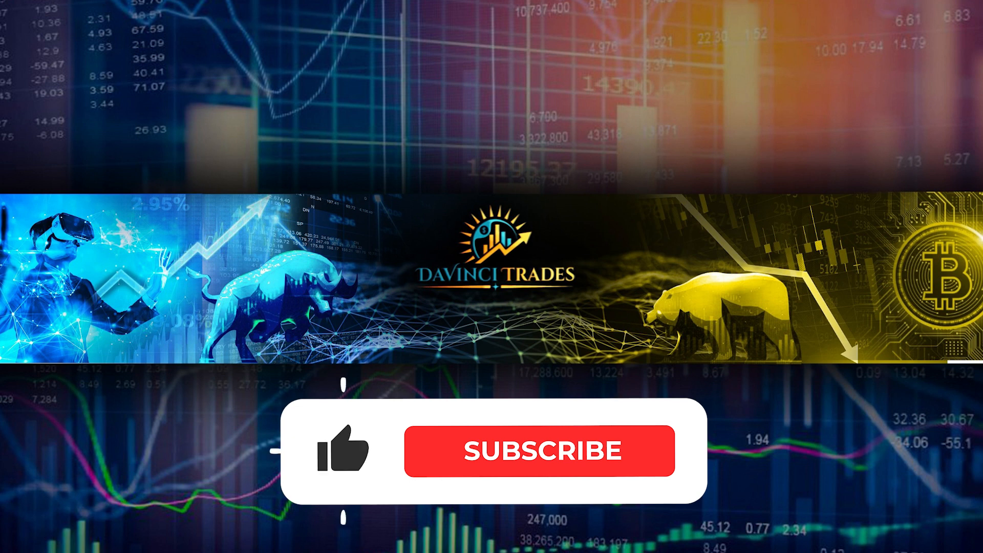
Step: Subscribe to the Davinci Trades channel from the video end screen
click(538, 451)
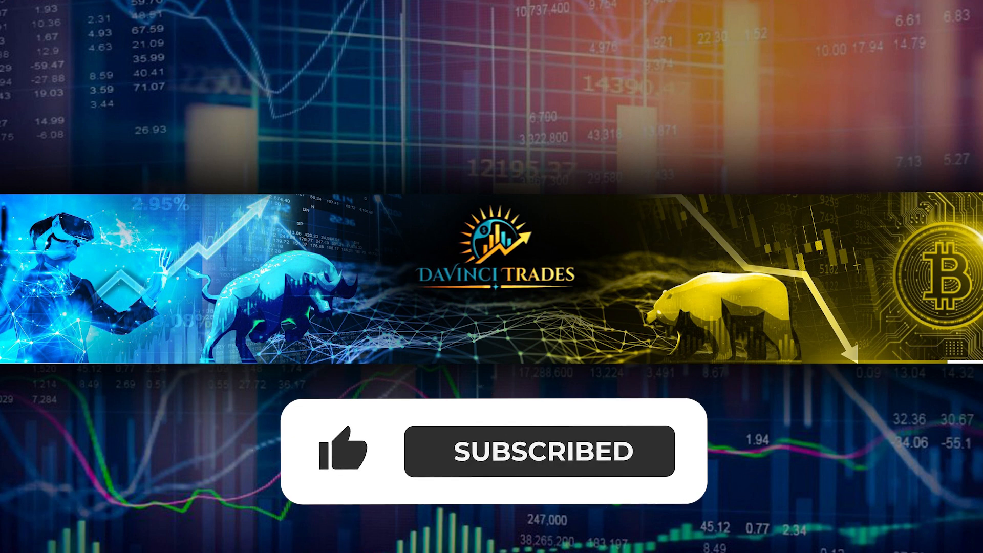